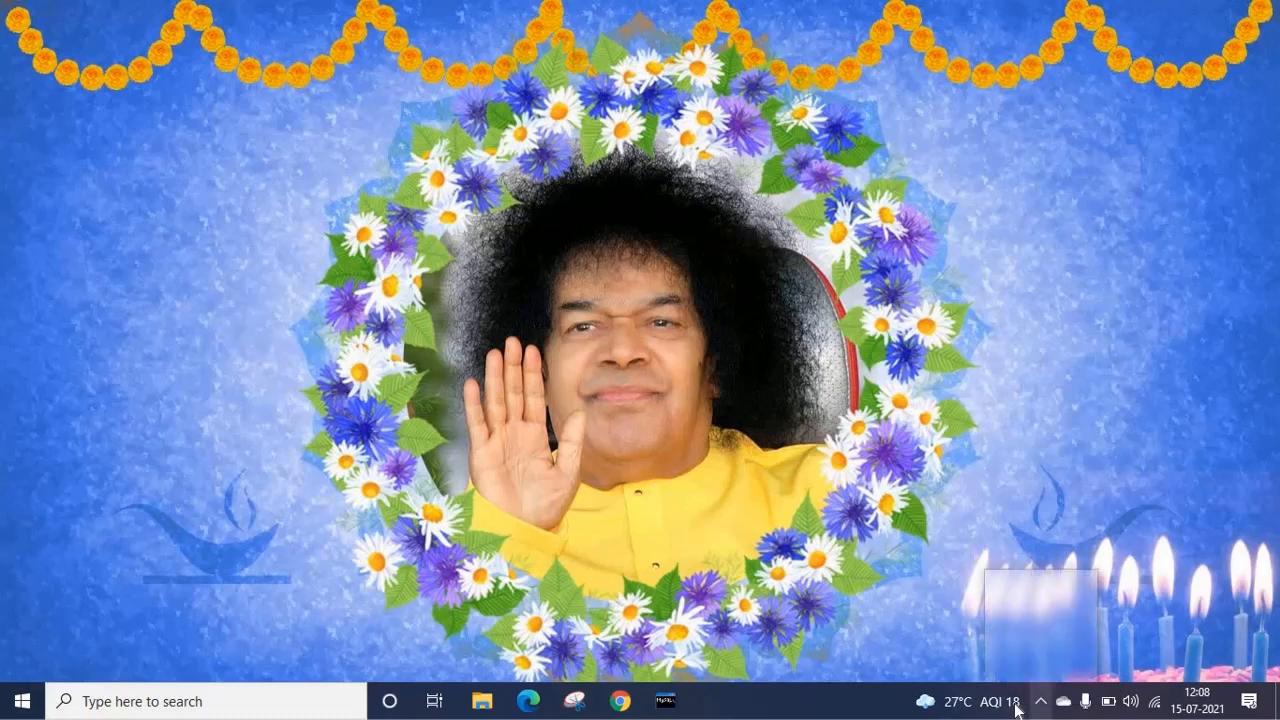
- Launch Windows Security to its Security at a glance overview page
click(1014, 700)
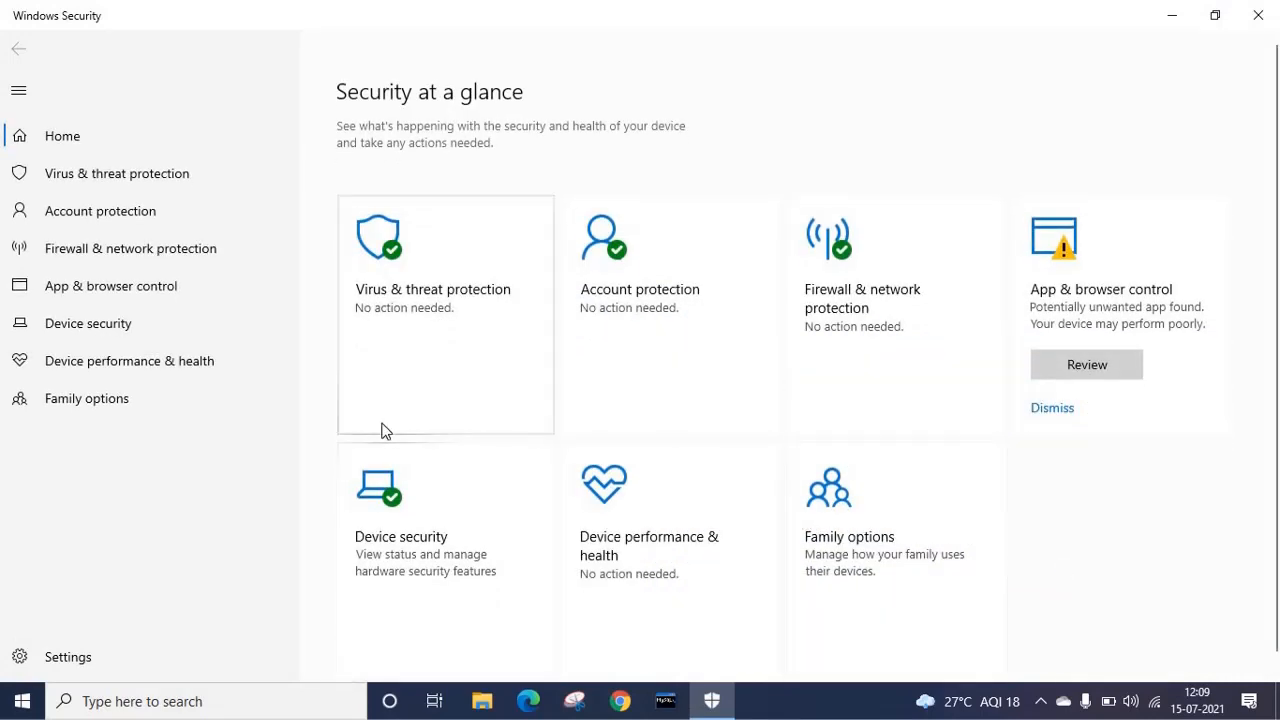
mouse_move(130, 248)
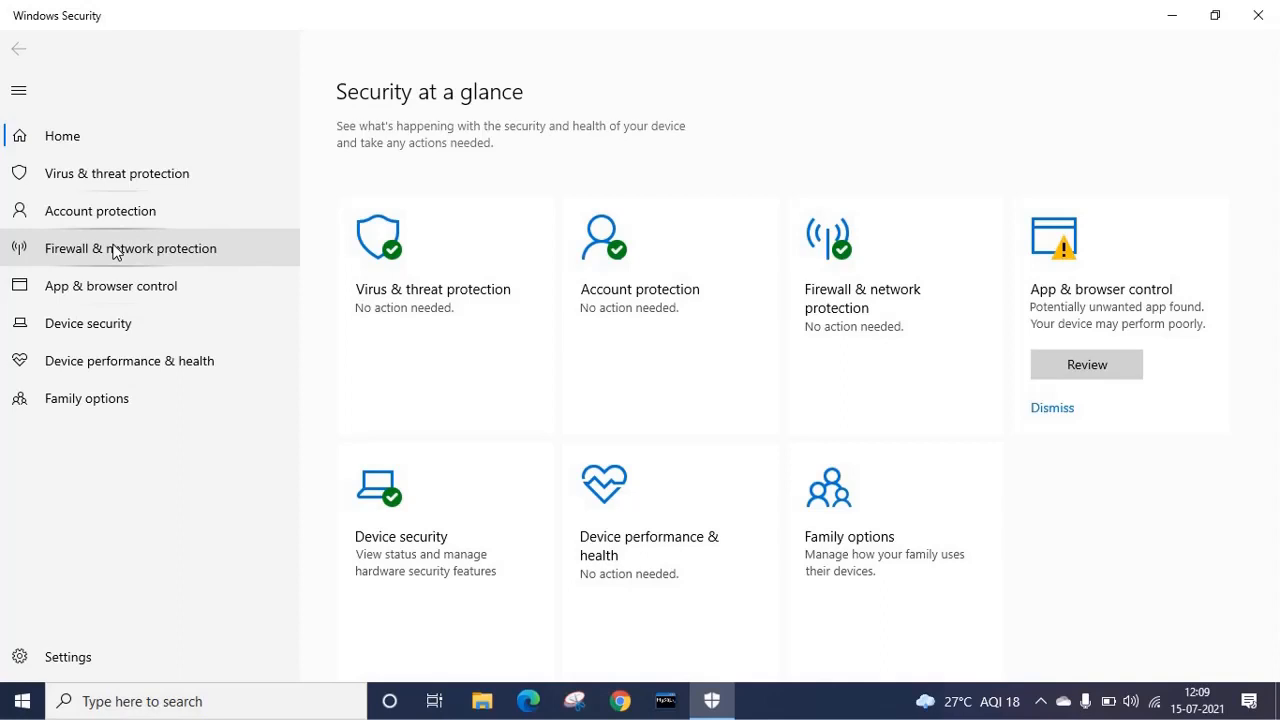
- Turn off Microsoft Defender Firewall for the Public network under Firewall & network protection
click(130, 248)
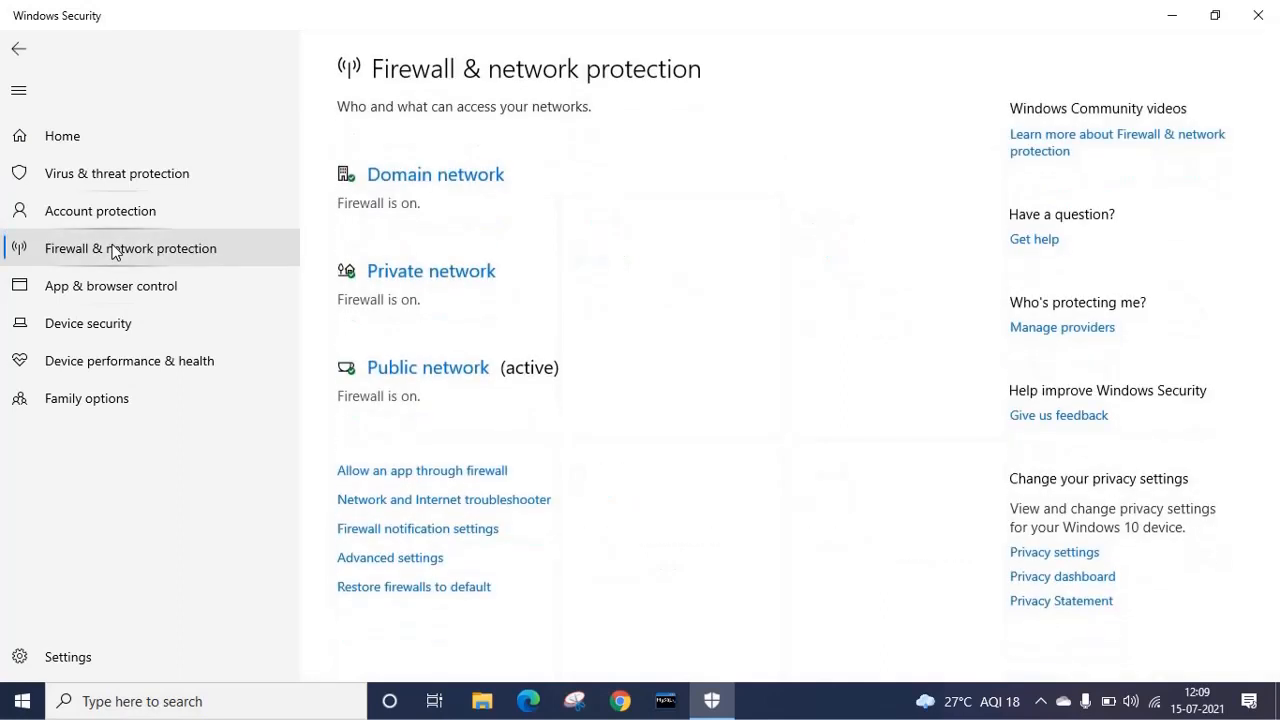
mouse_move(536, 170)
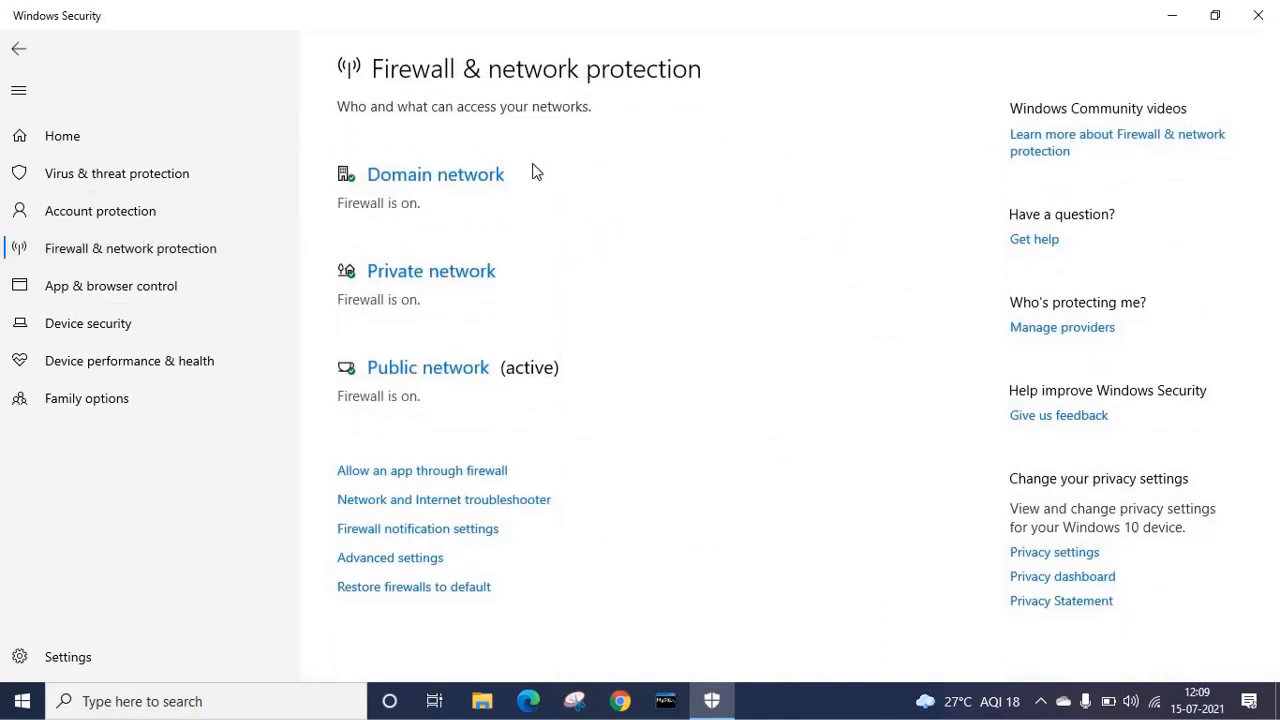
mouse_move(556, 290)
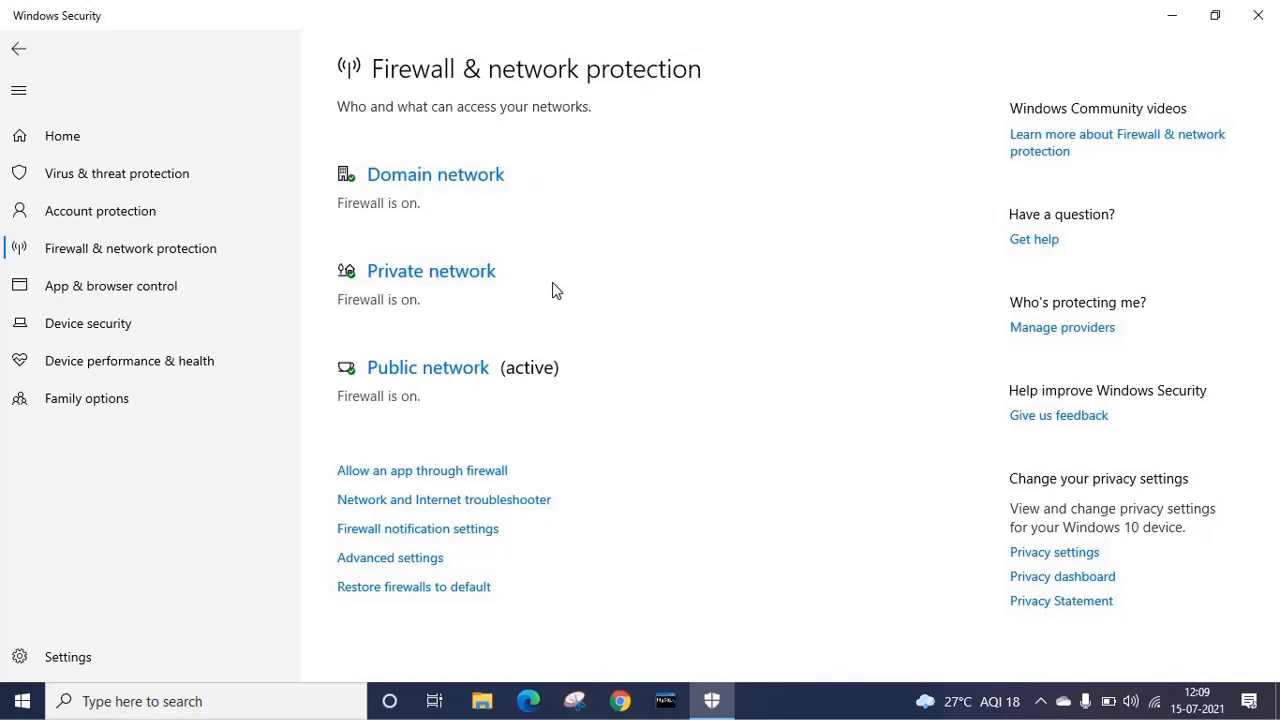
mouse_move(520, 384)
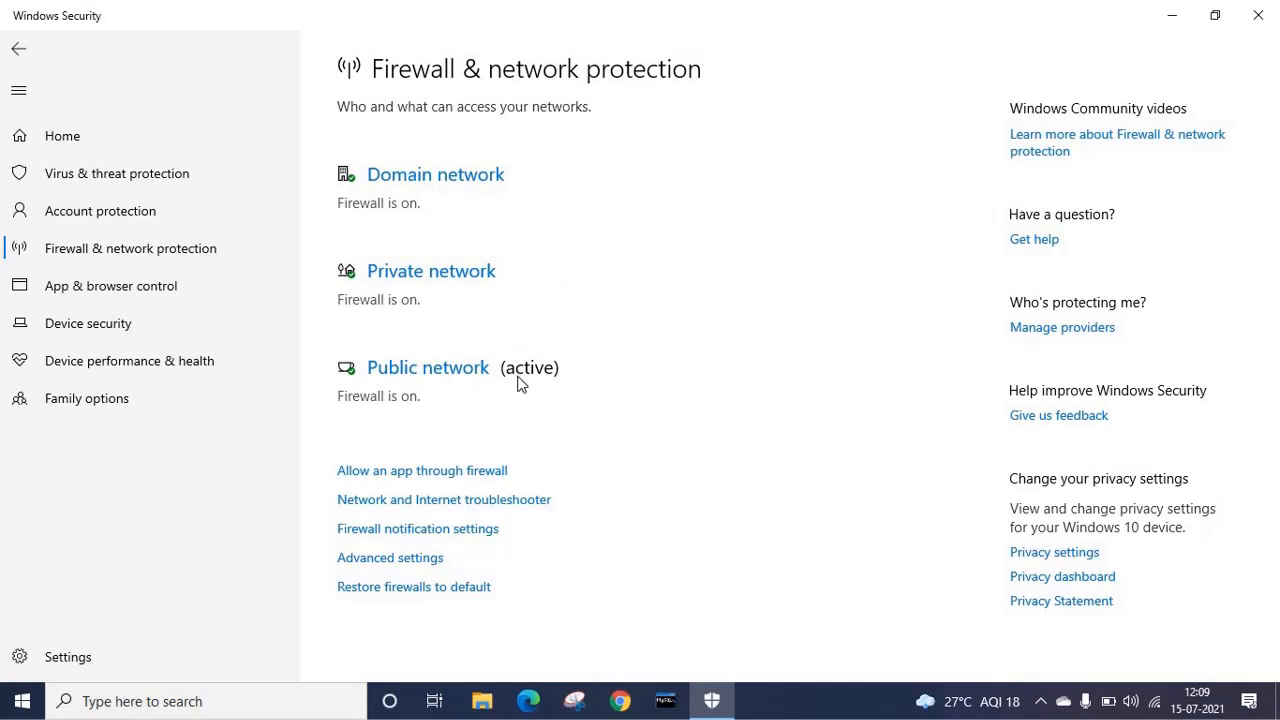
mouse_move(430, 404)
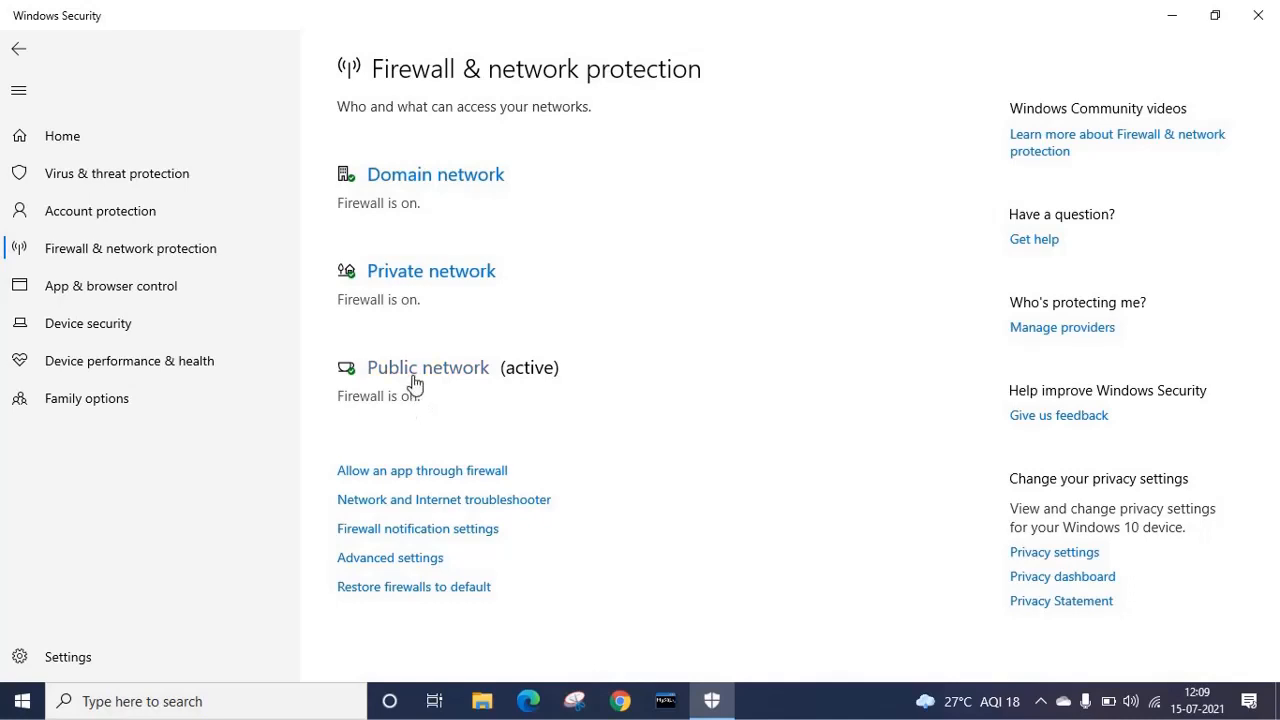
click(428, 368)
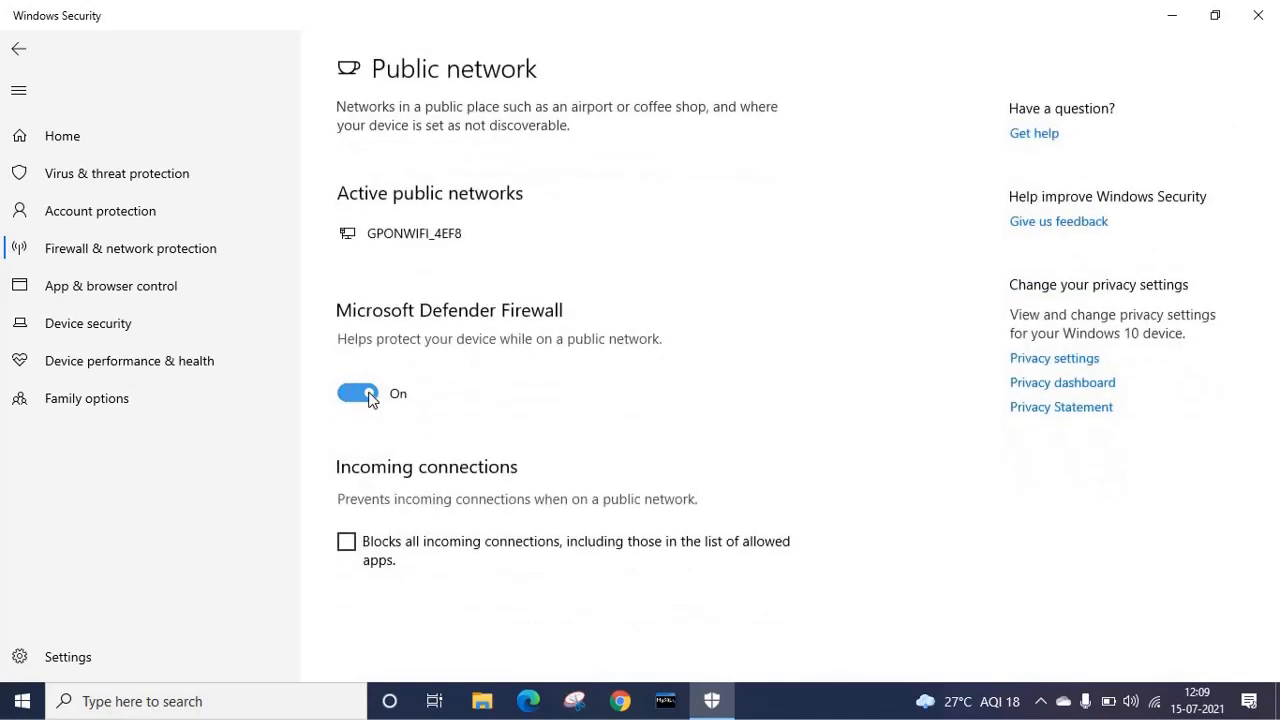
click(356, 392)
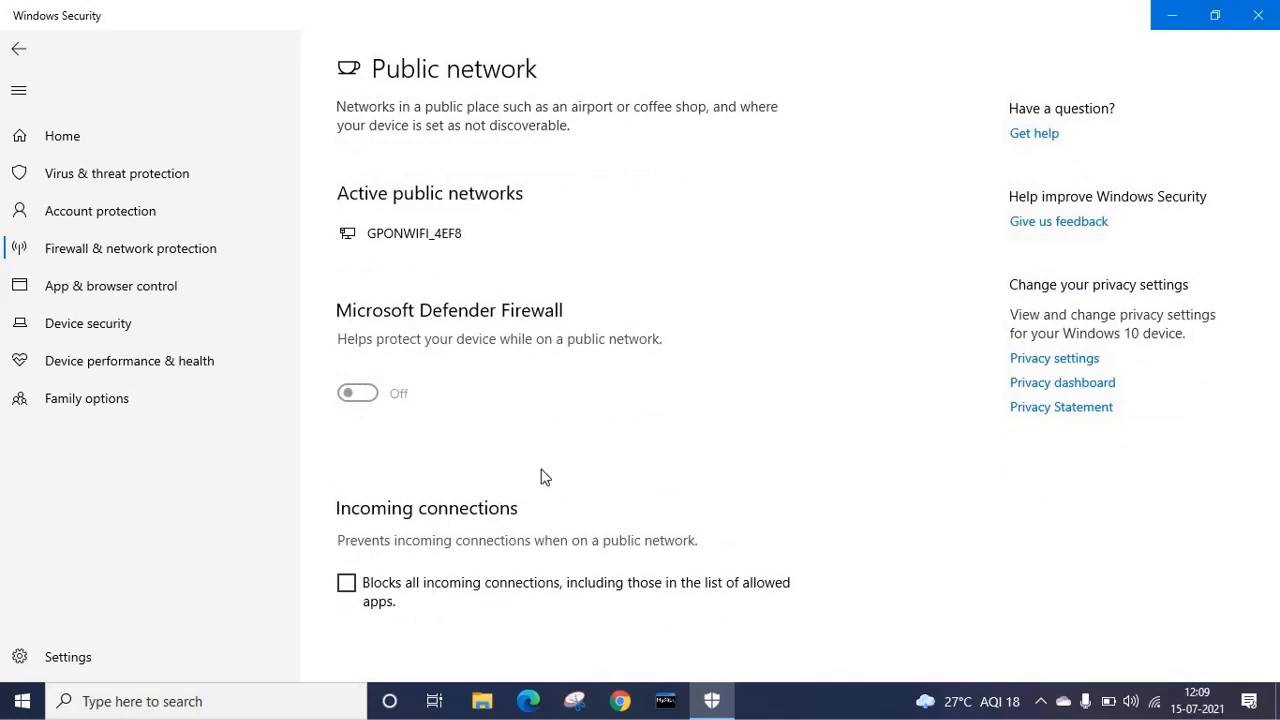
- Turn off Microsoft Defender Firewall for the Private network as well
click(18, 48)
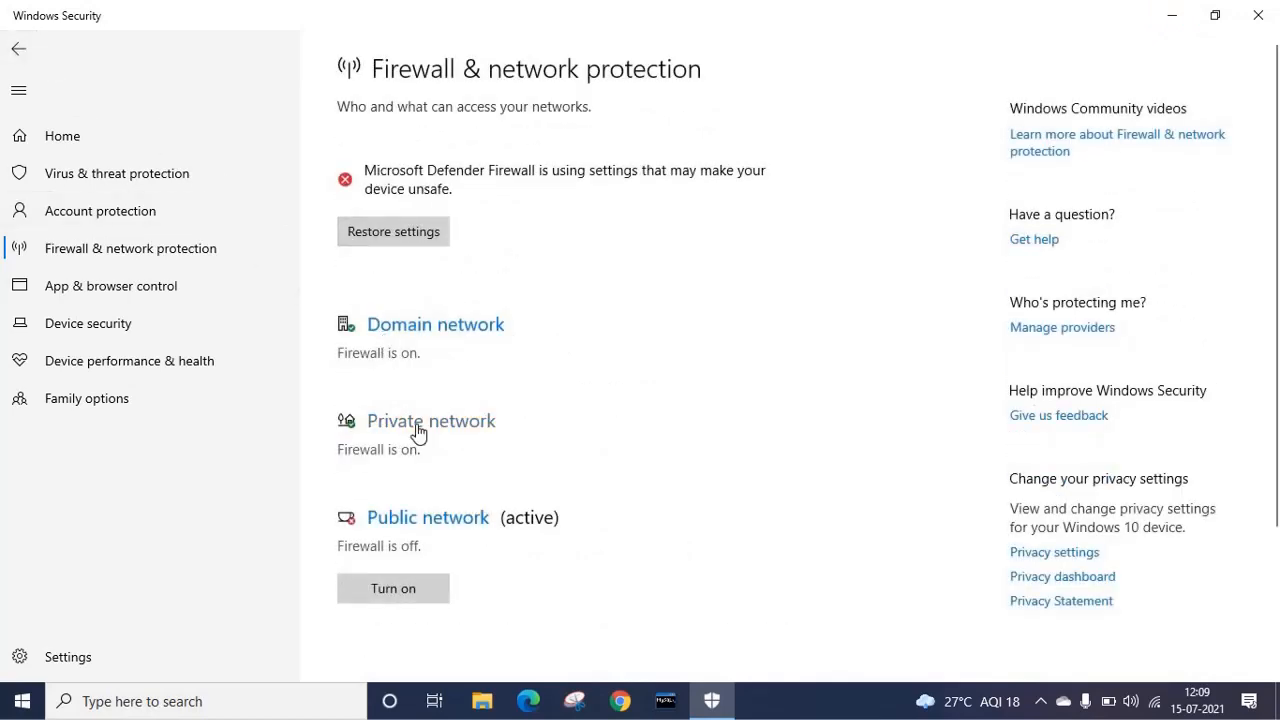
click(430, 420)
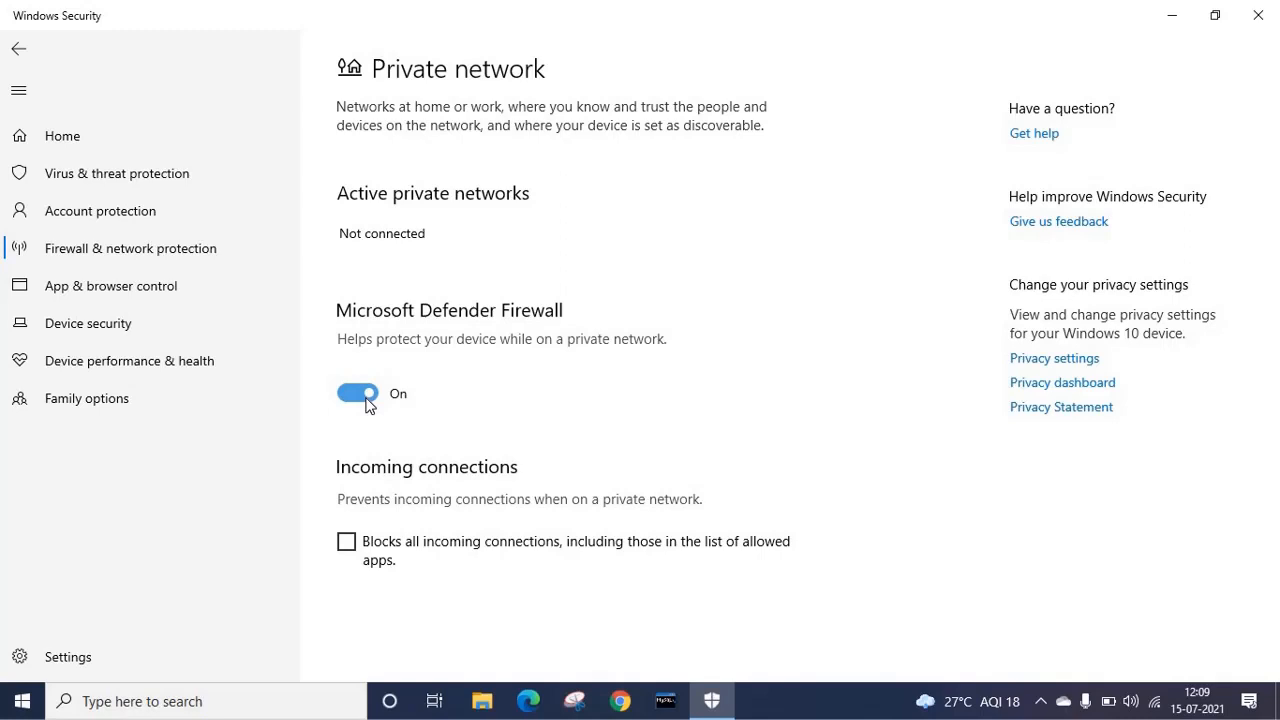
click(356, 392)
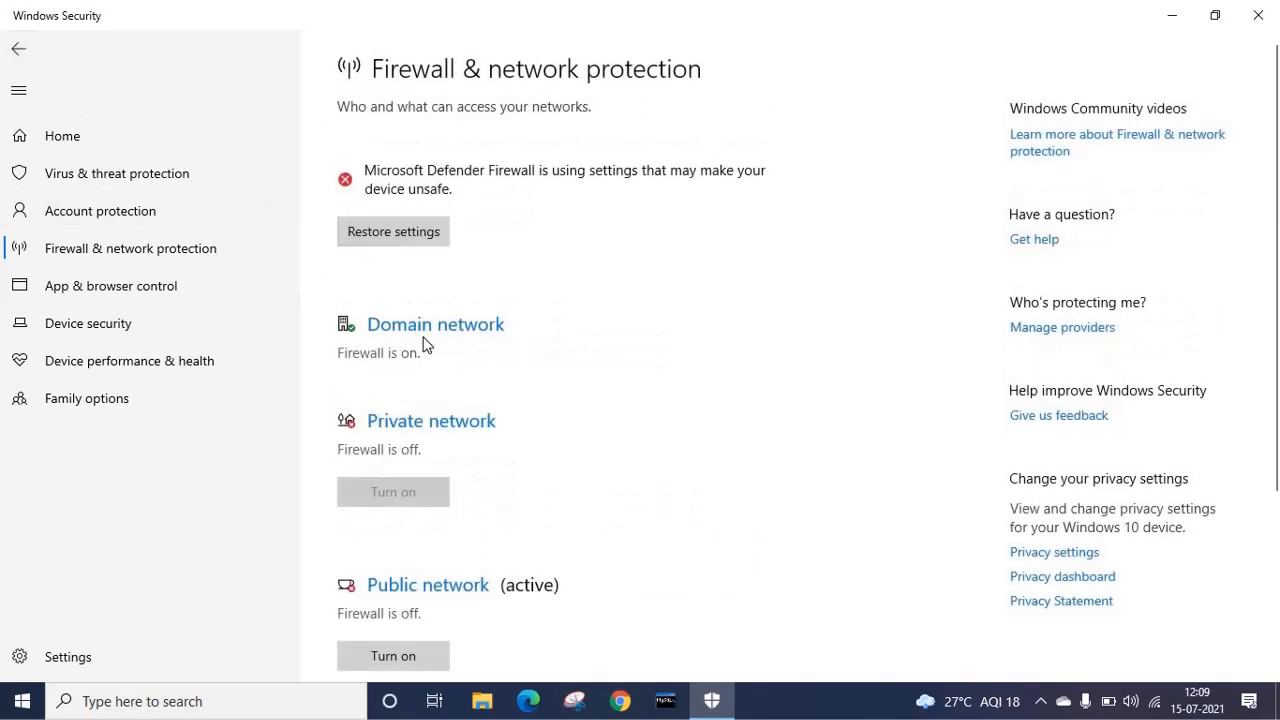
- Turn off Microsoft Defender Firewall for the Domain network, leaving all three networks off
click(436, 324)
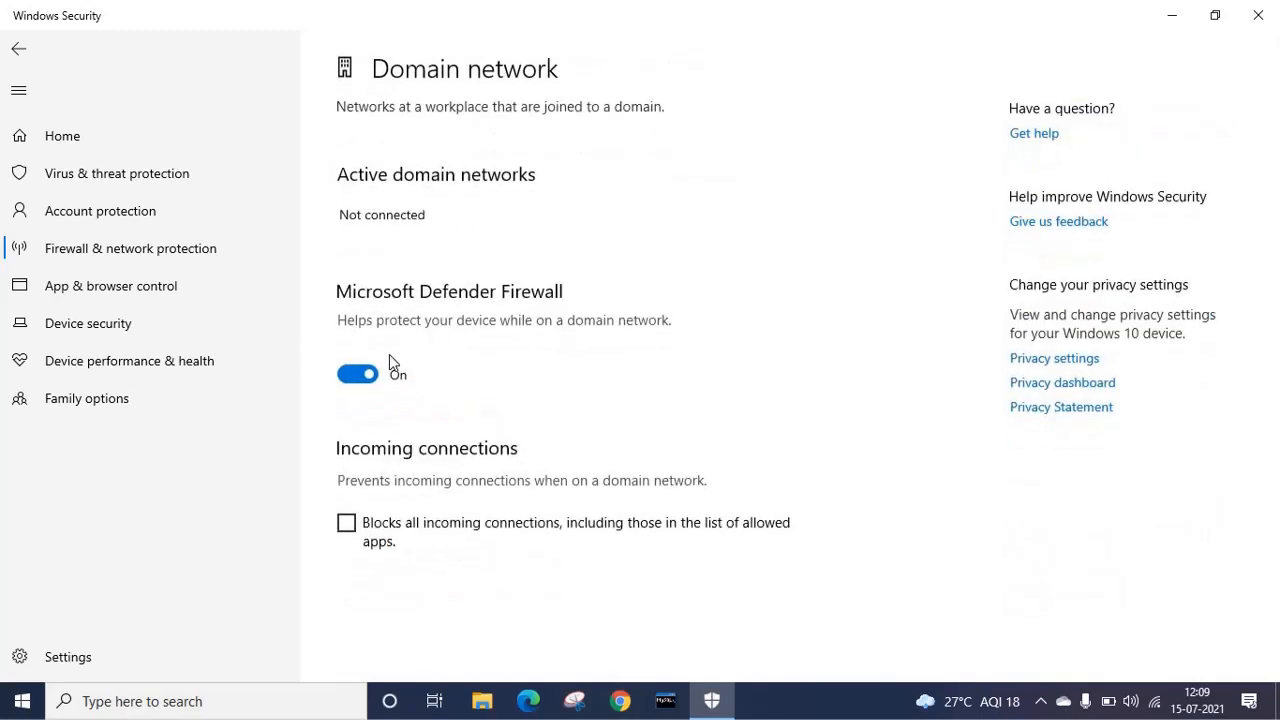
click(356, 374)
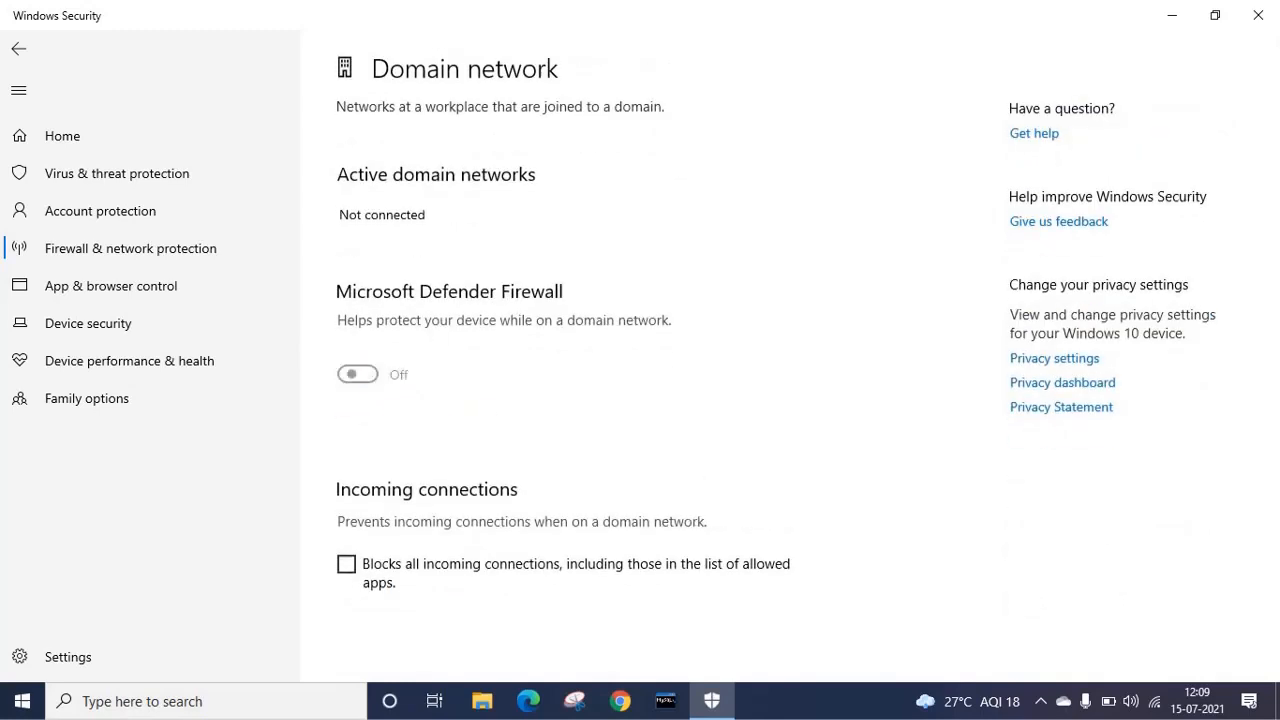
mouse_move(538, 476)
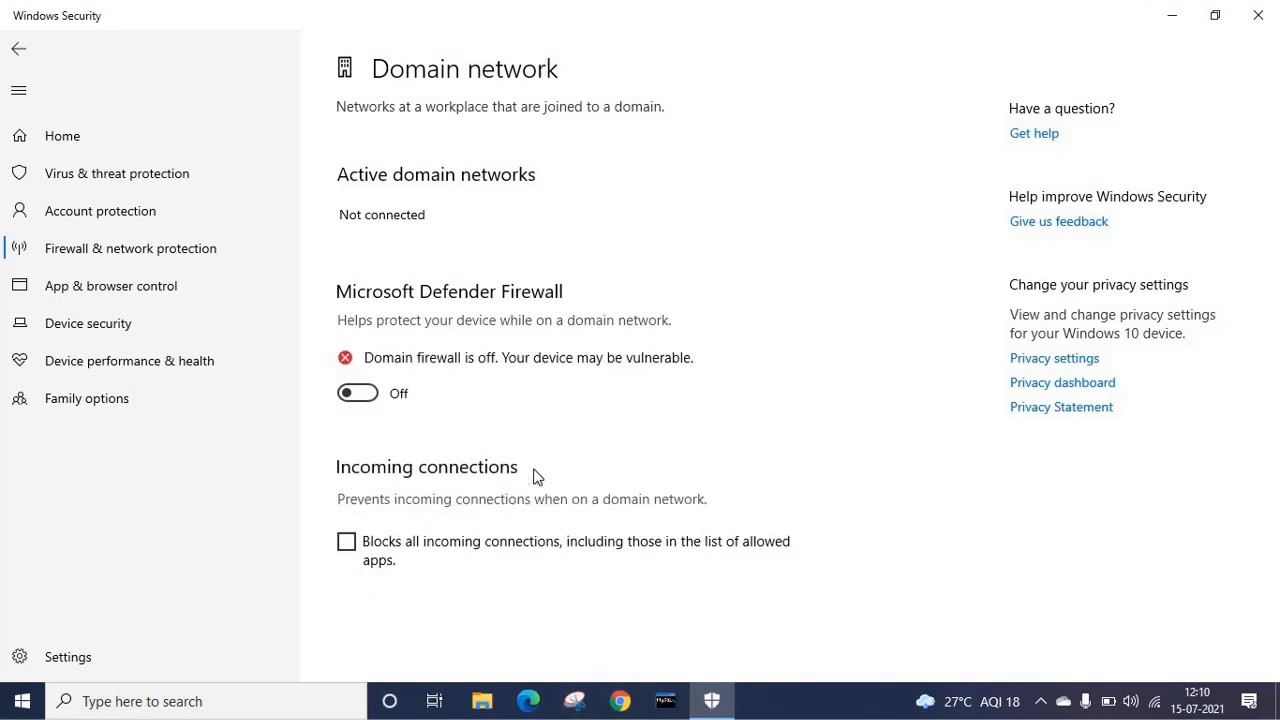
mouse_move(36, 58)
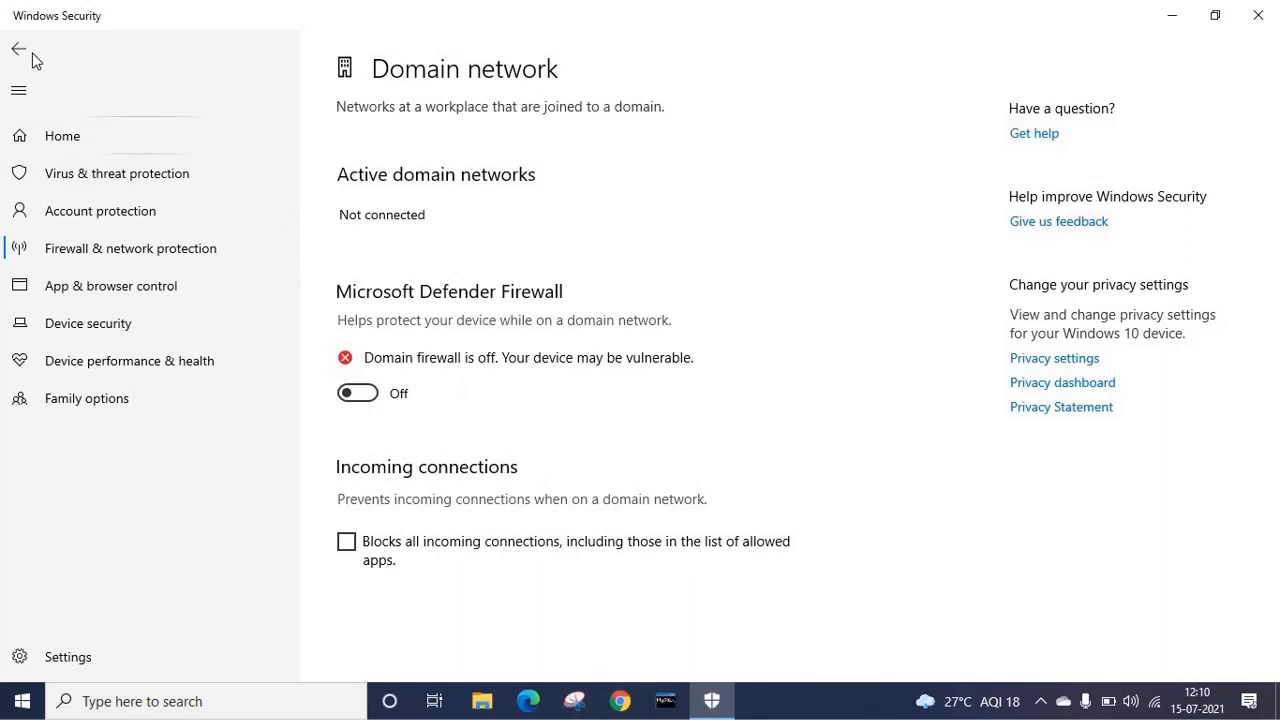
click(18, 48)
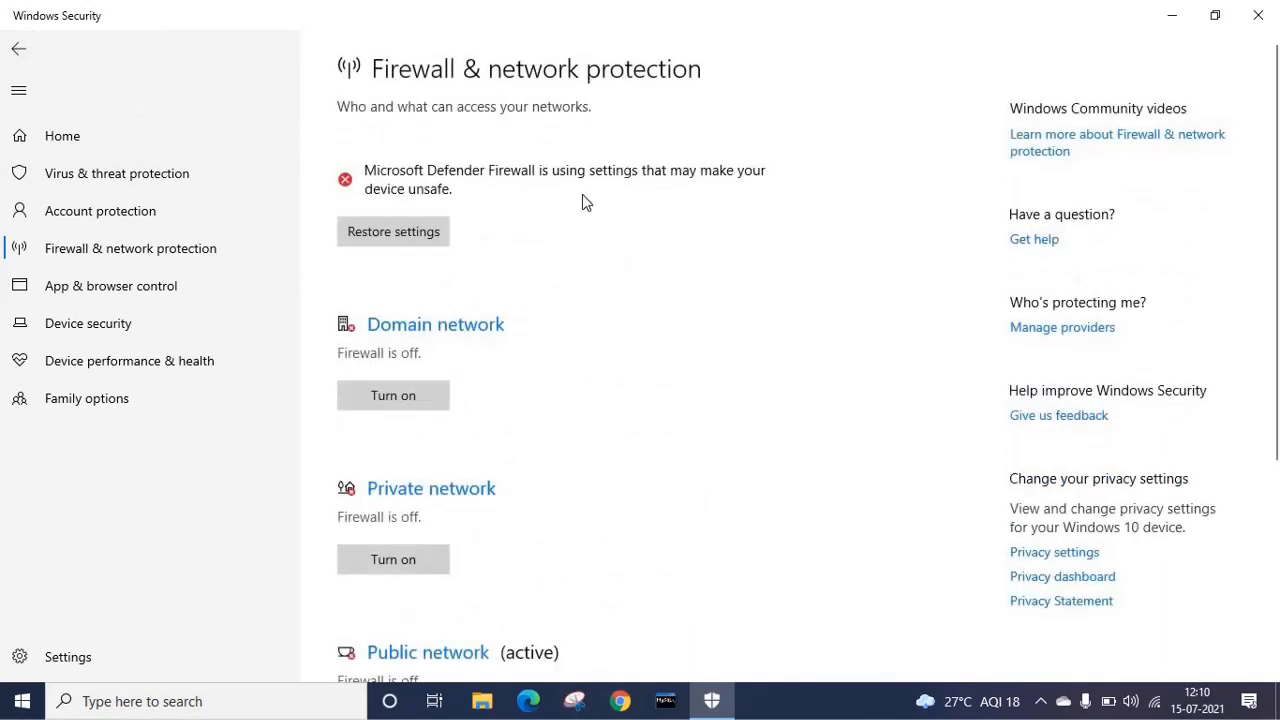
mouse_move(536, 500)
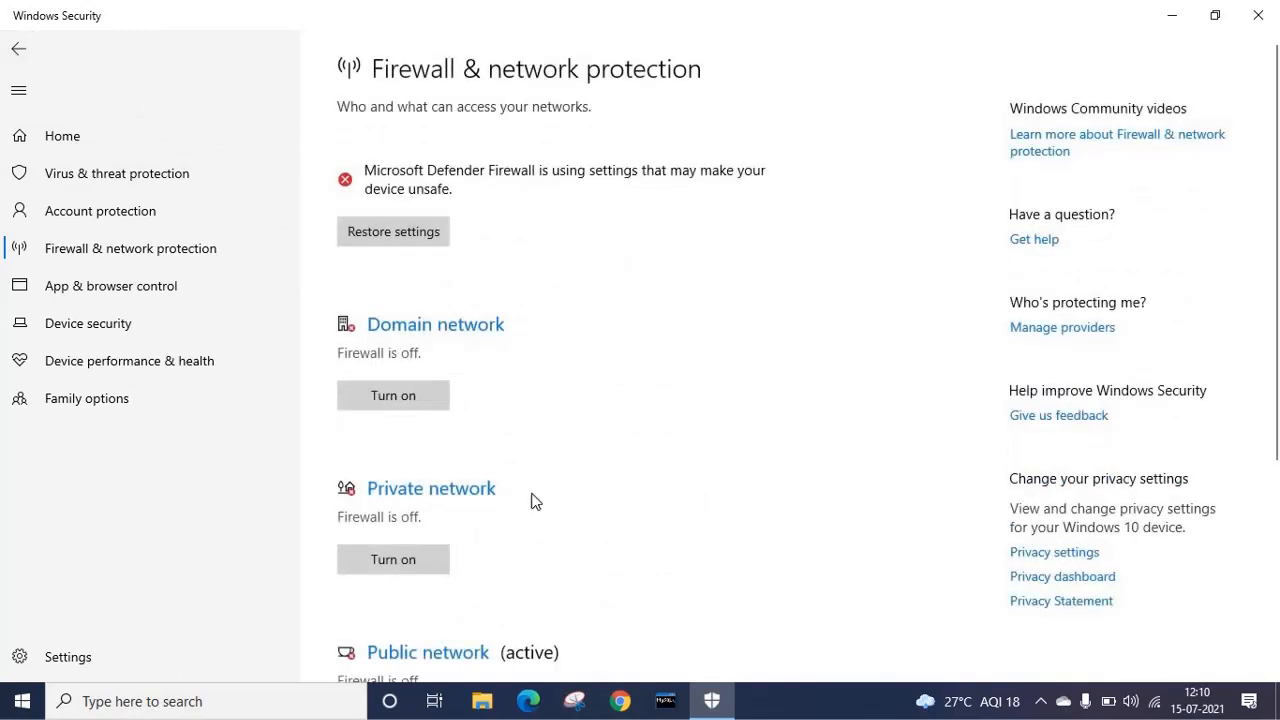
mouse_move(652, 584)
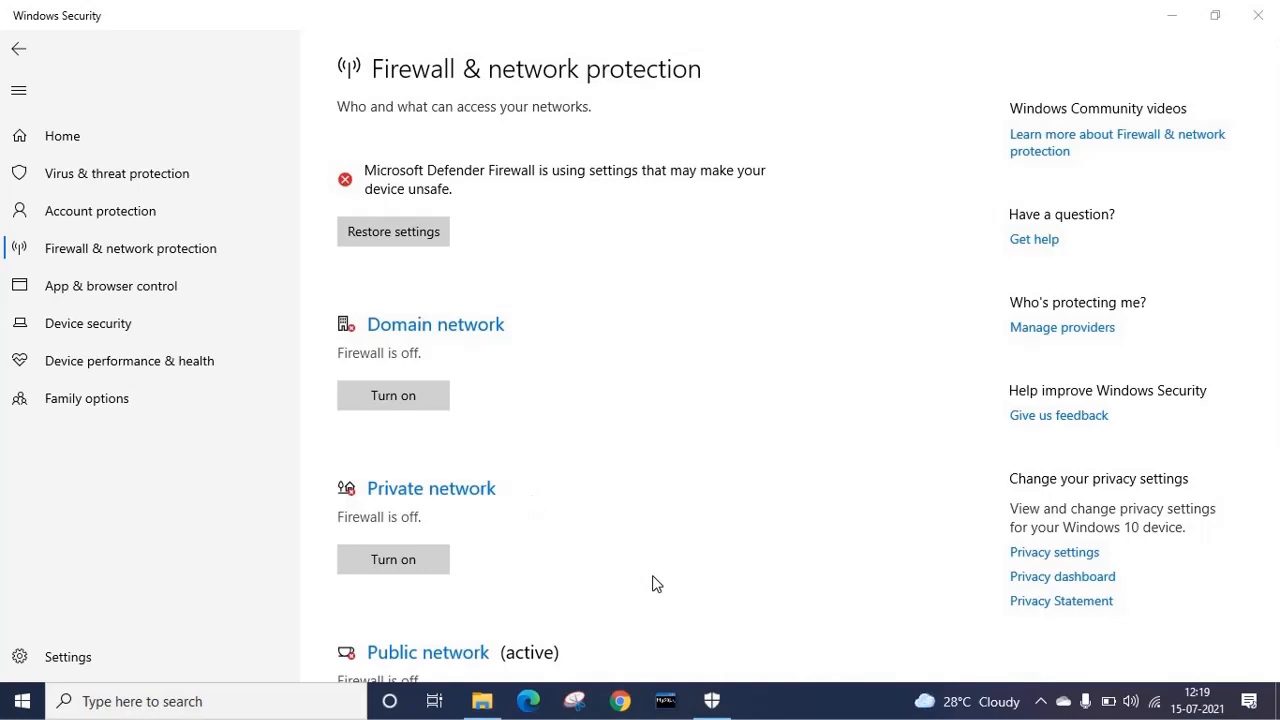